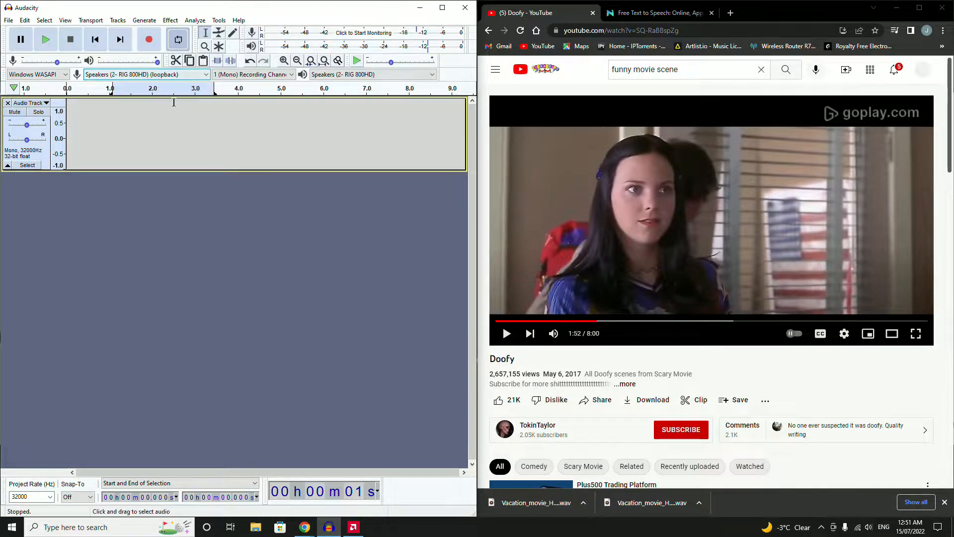
mouse_move(144, 74)
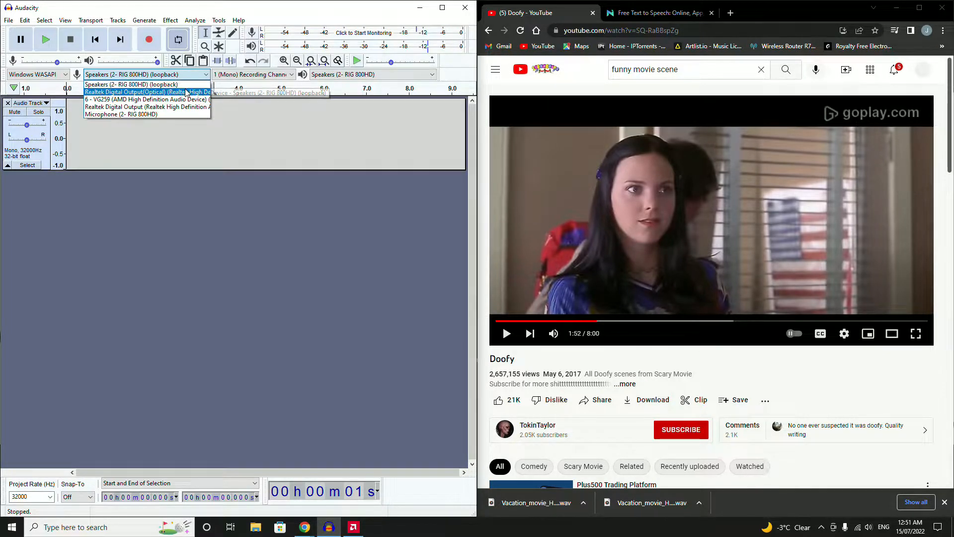
mouse_move(164, 98)
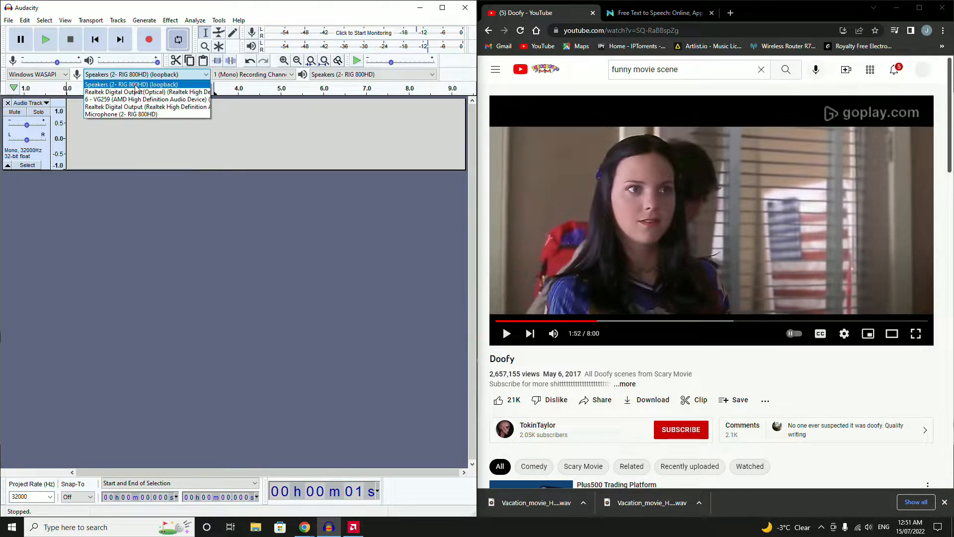
Step: Record the YouTube scene's audio via speaker loopback into Audio Track #1, then stop
click(134, 83)
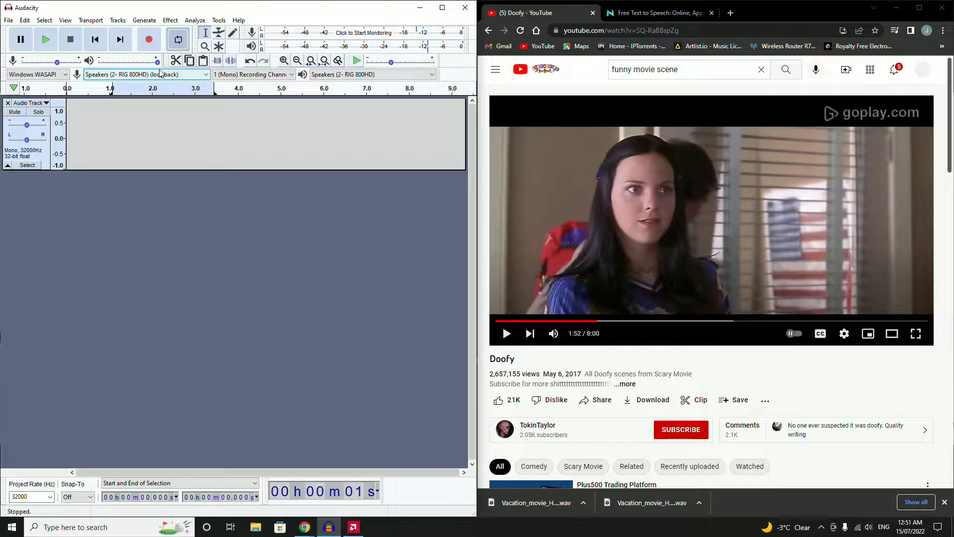
mouse_move(161, 74)
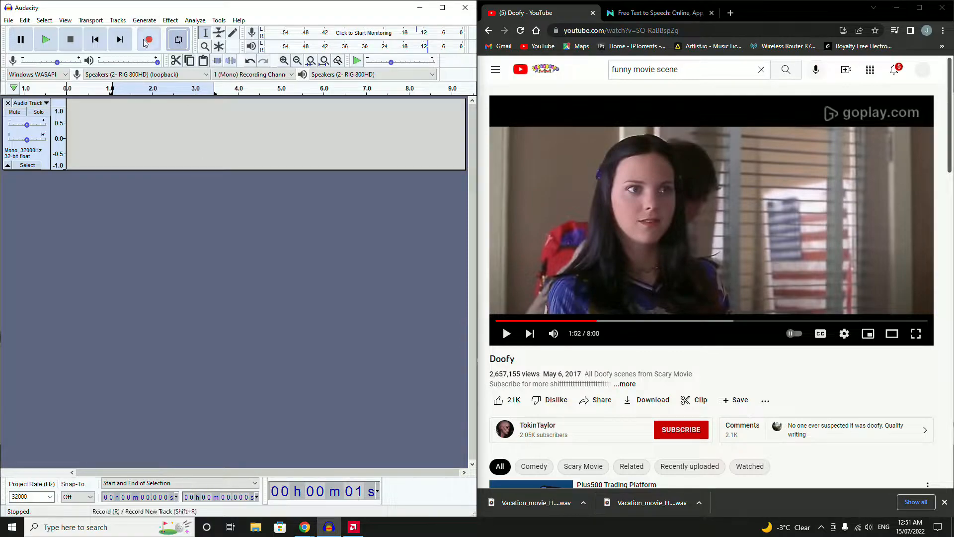
mouse_move(149, 40)
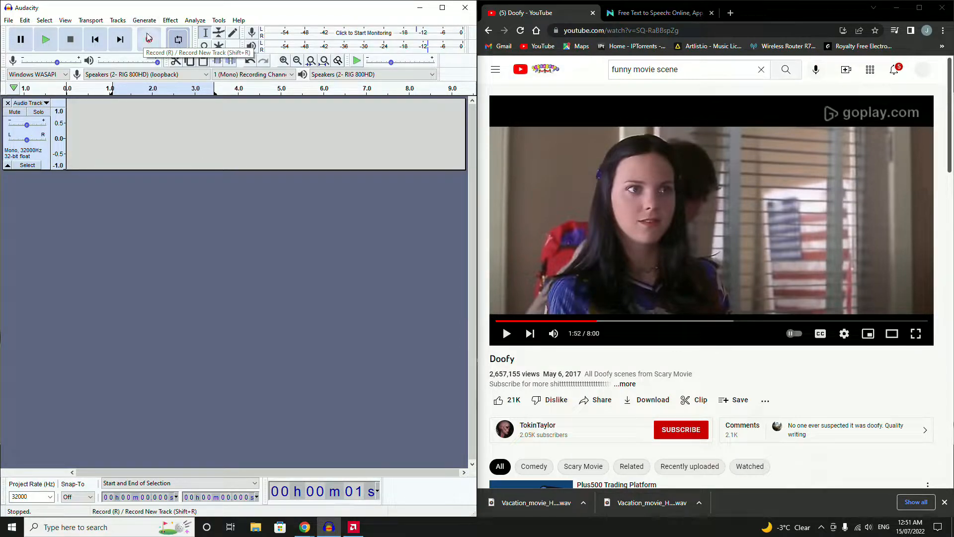
click(149, 39)
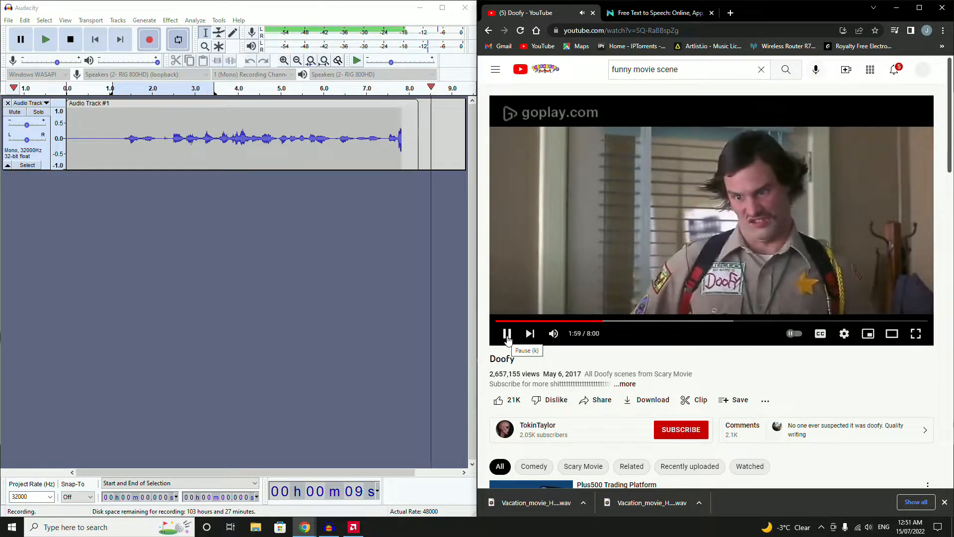
click(70, 40)
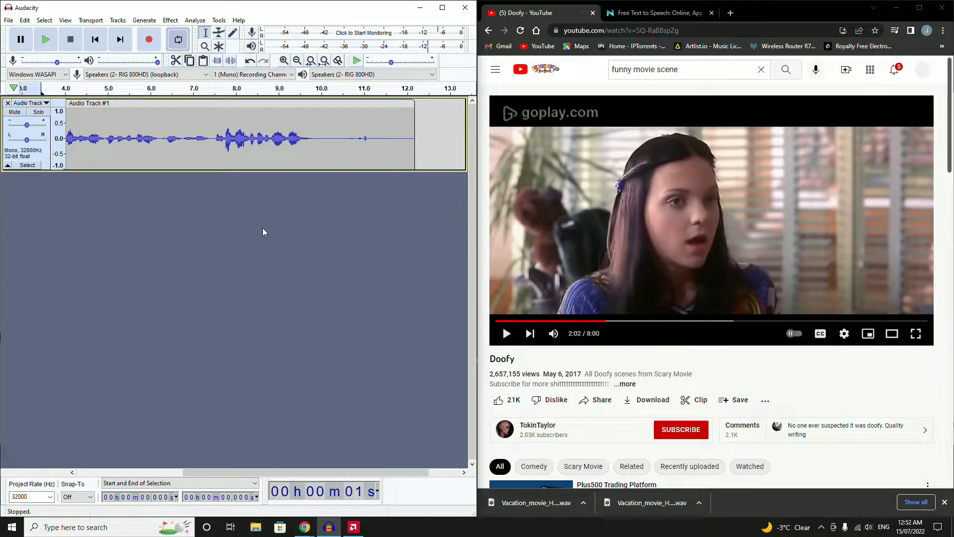
Step: Select the unwanted stretch of the recording so only about 2.5 seconds of speech remain
click(415, 139)
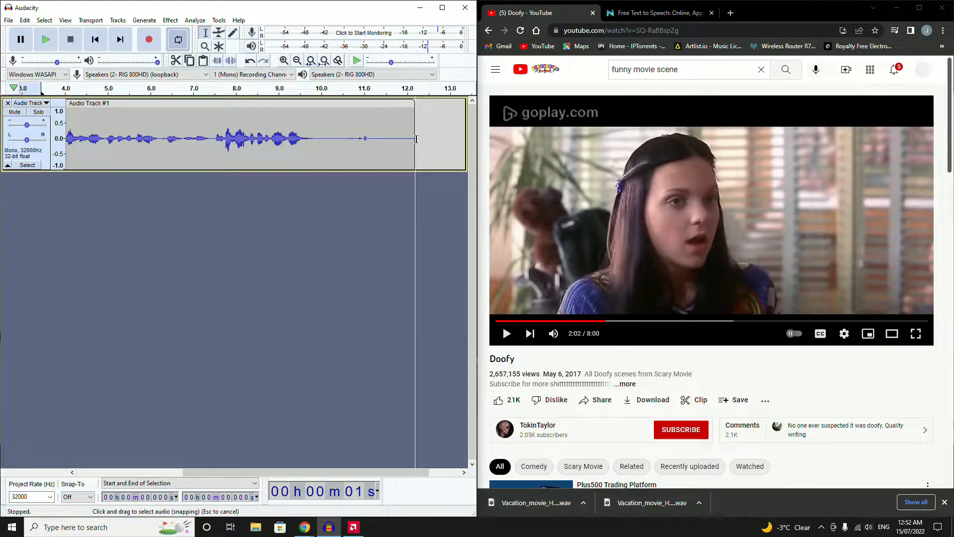
drag(319, 139, 413, 139)
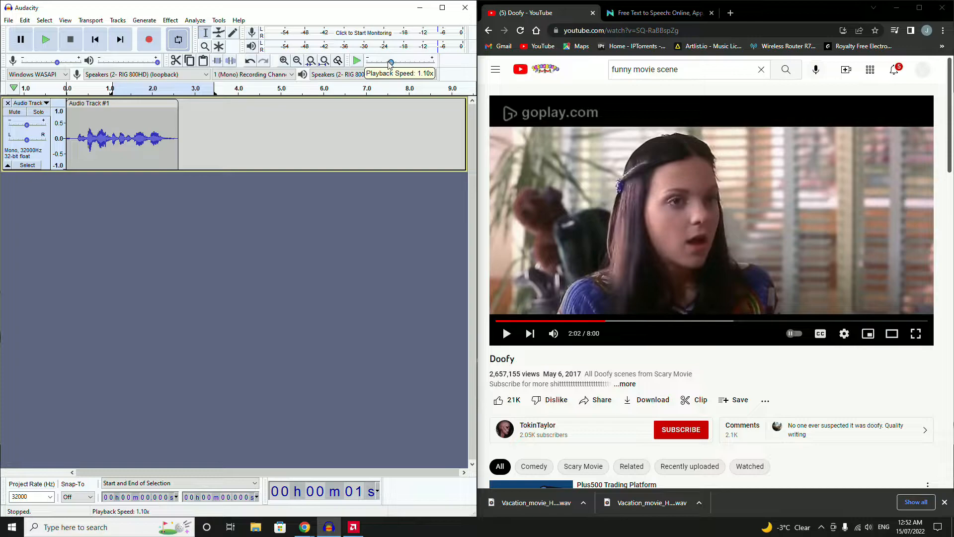
Step: Set Play-at-Speed back to about 1.0x and preview the 2.728-second clip
drag(389, 61, 386, 60)
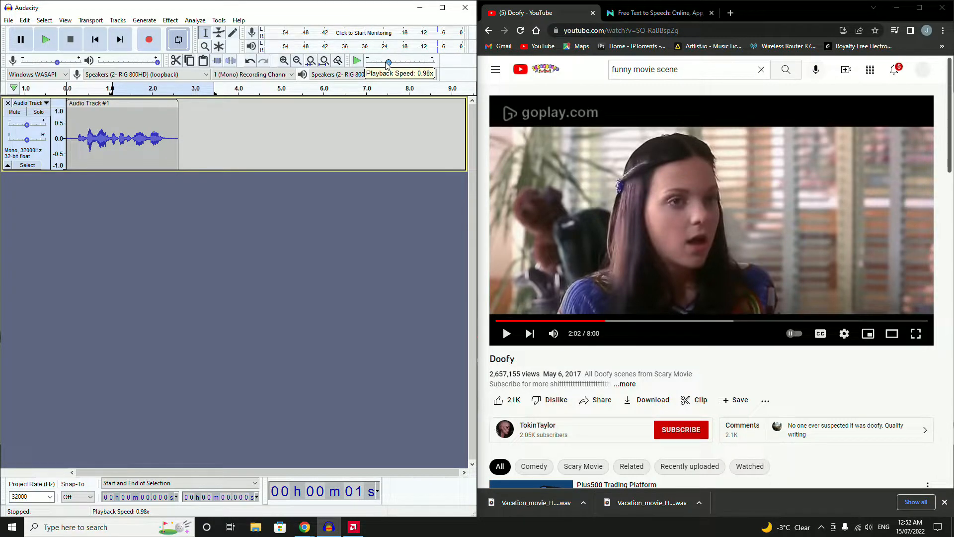
drag(389, 61, 396, 61)
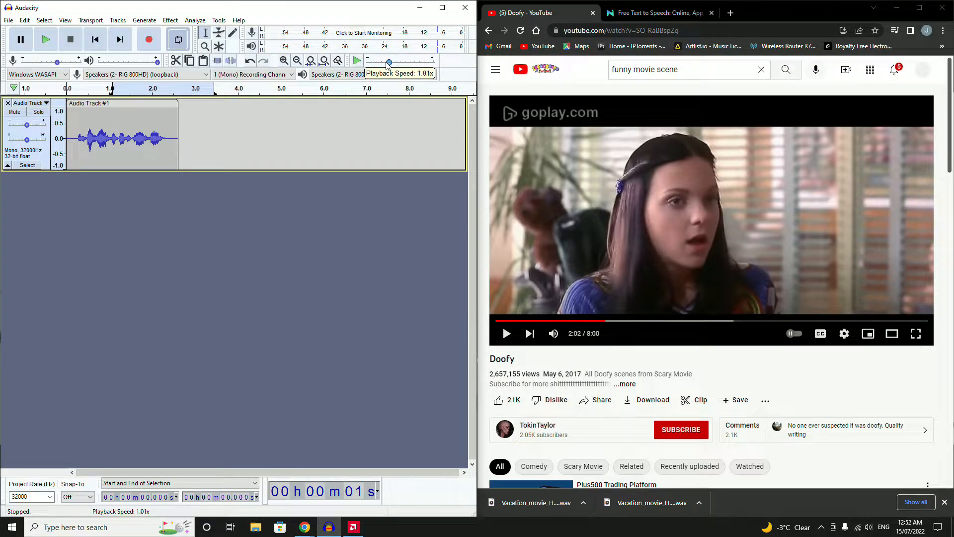
click(110, 143)
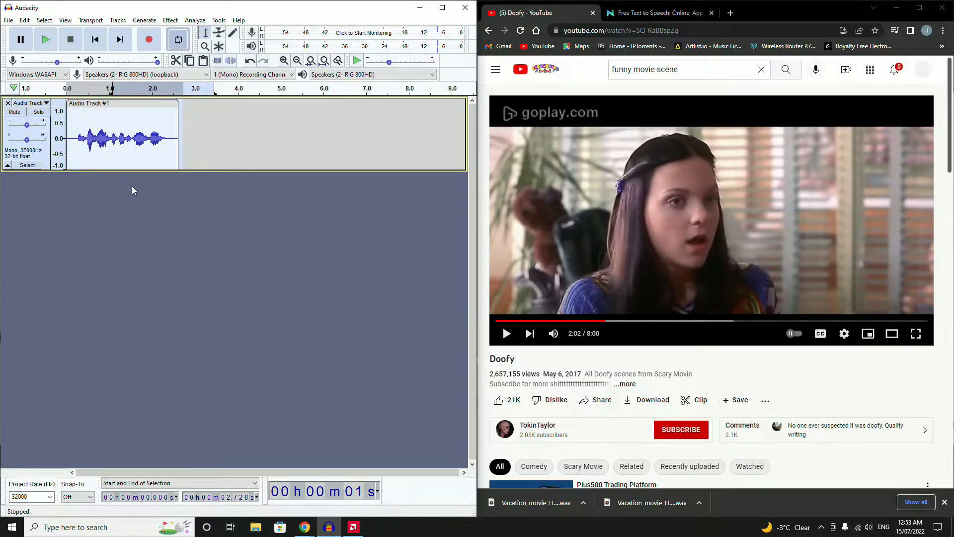
mouse_move(129, 199)
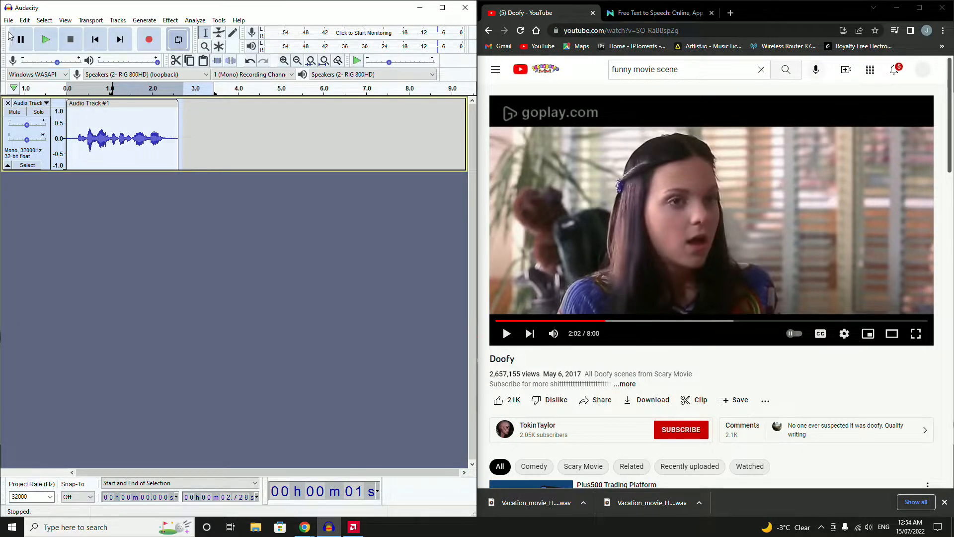
Step: Export the clip as a WAV named hello to the Desktop
click(8, 20)
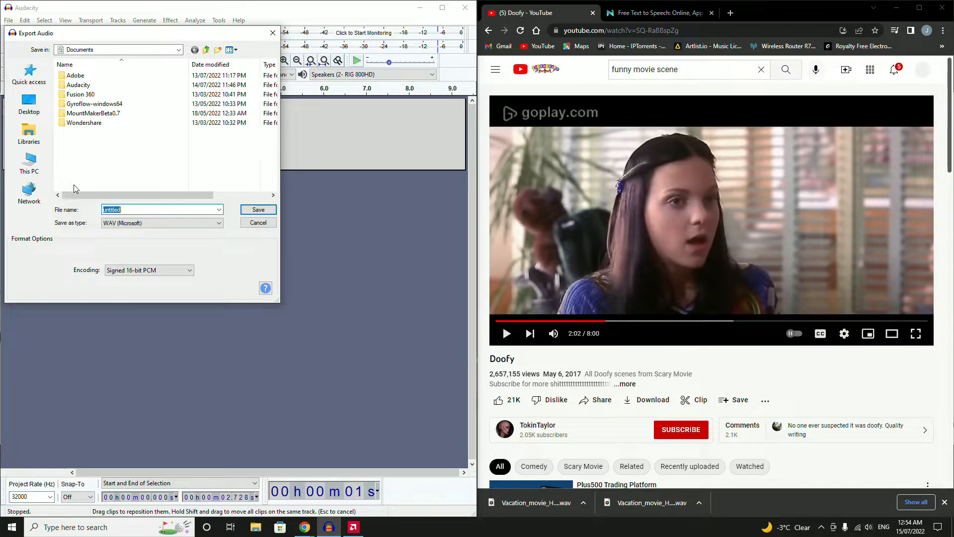
text(hello)
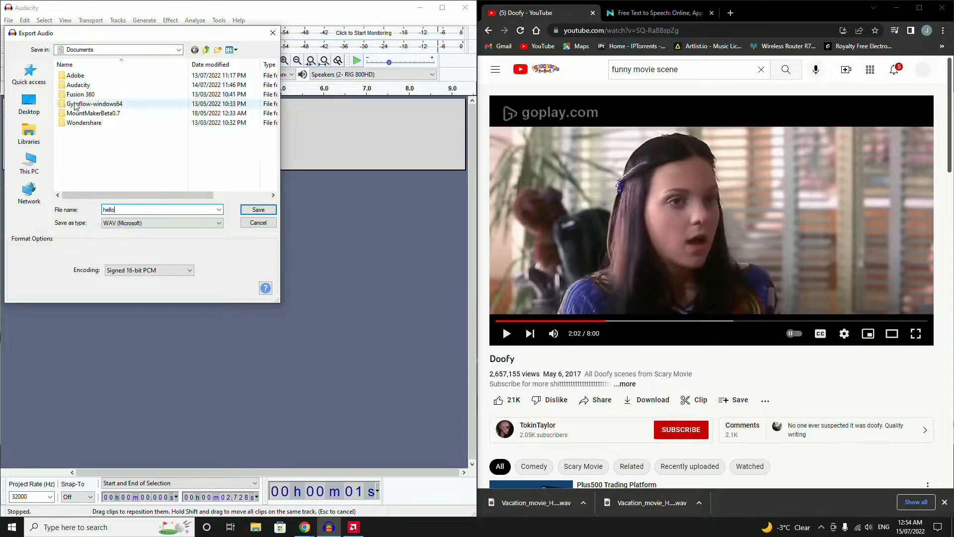
click(29, 102)
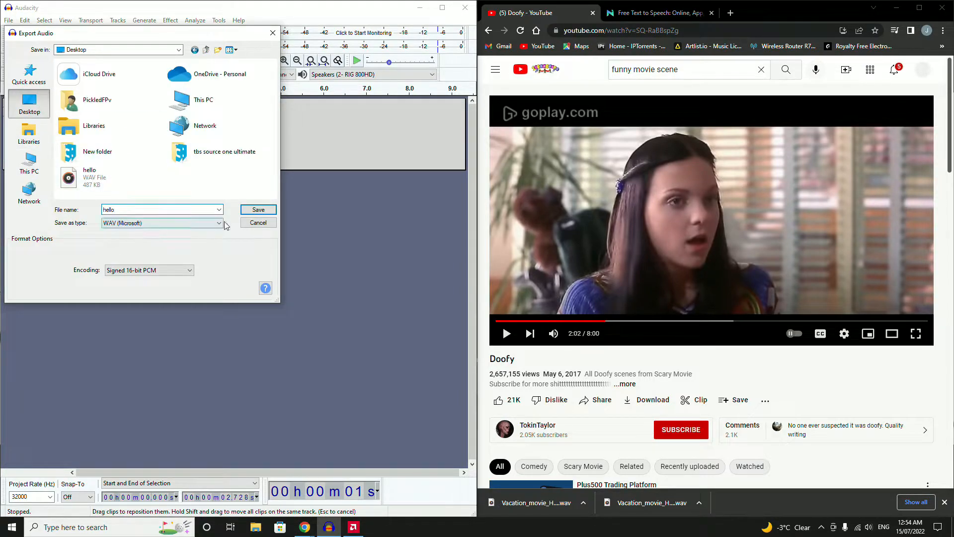
click(258, 208)
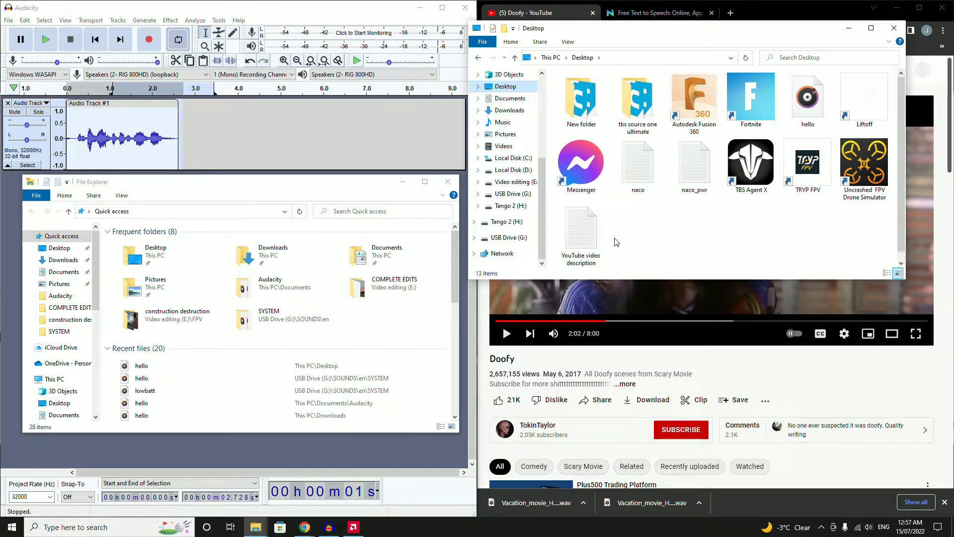
mouse_move(517, 225)
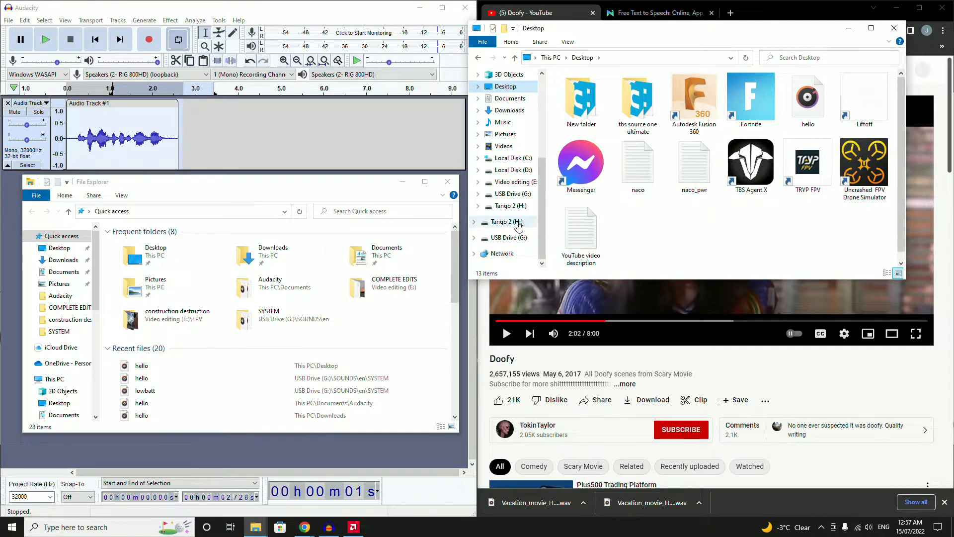
mouse_move(527, 223)
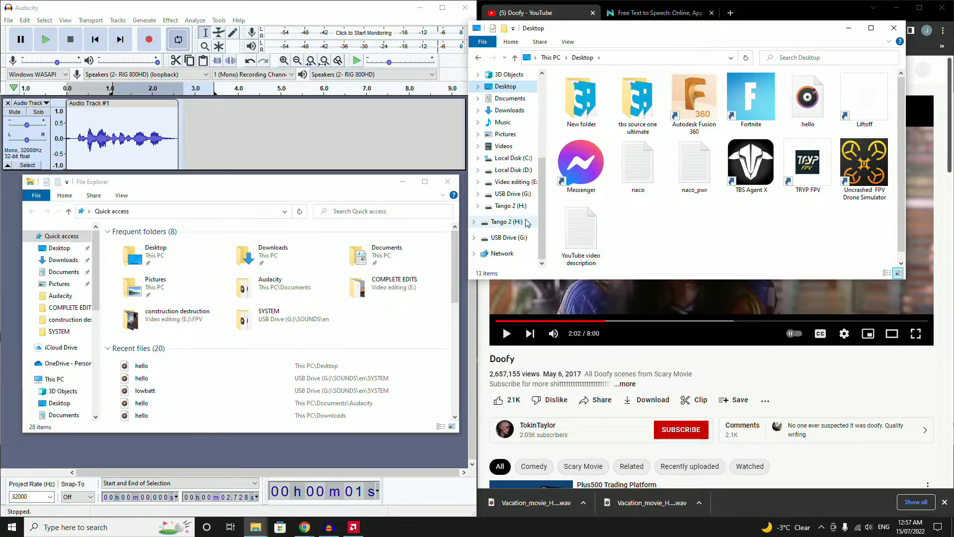
mouse_move(516, 231)
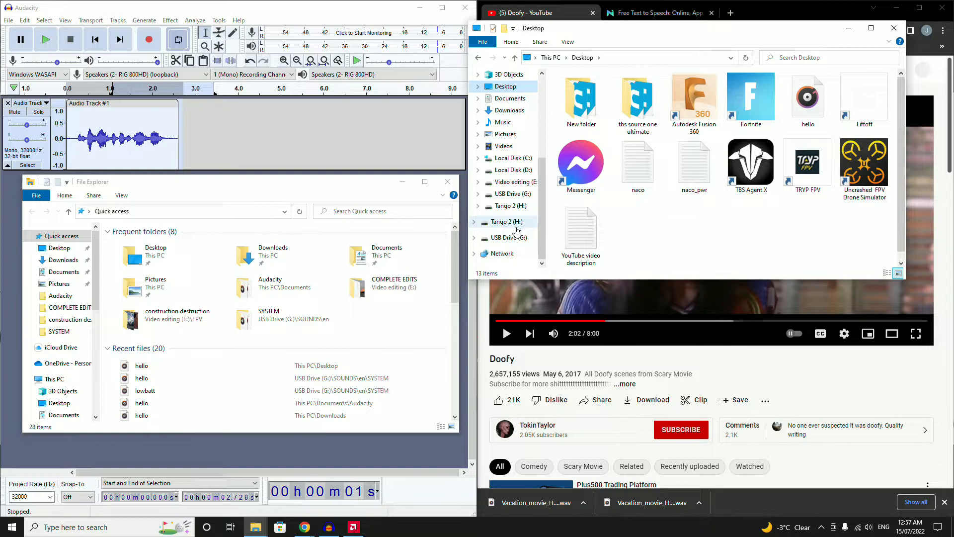
Step: Browse USB Drive (G:) into SOUNDS\en\SYSTEM and find the existing hello file
click(513, 237)
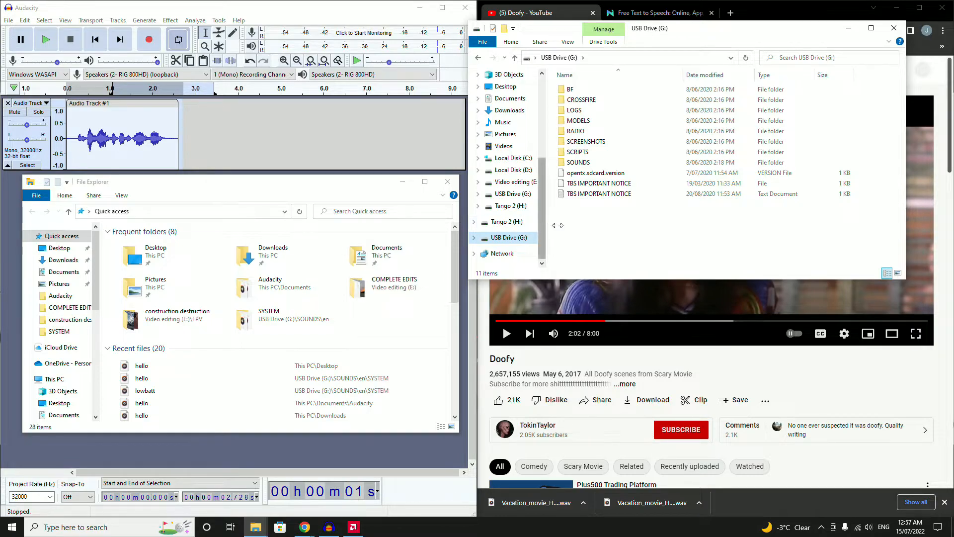
double_click(576, 162)
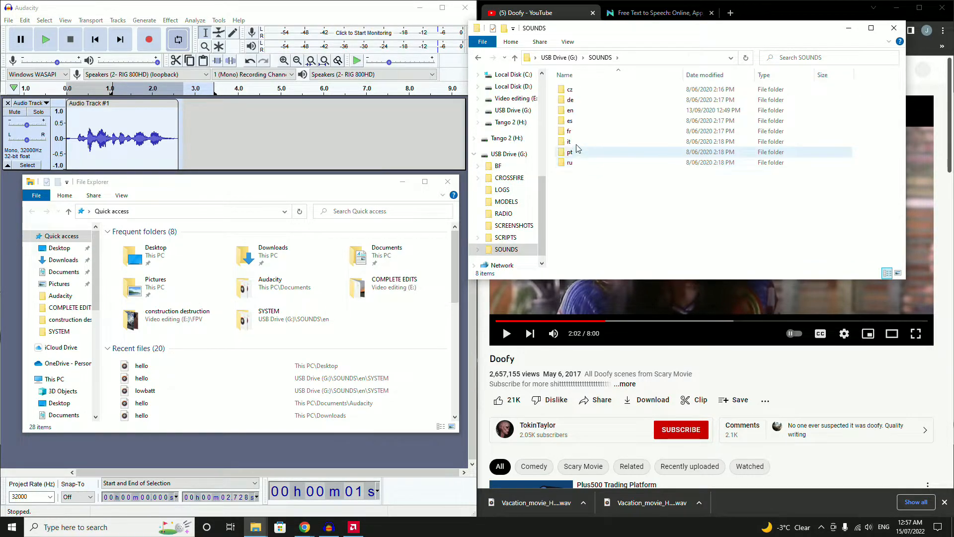
double_click(569, 109)
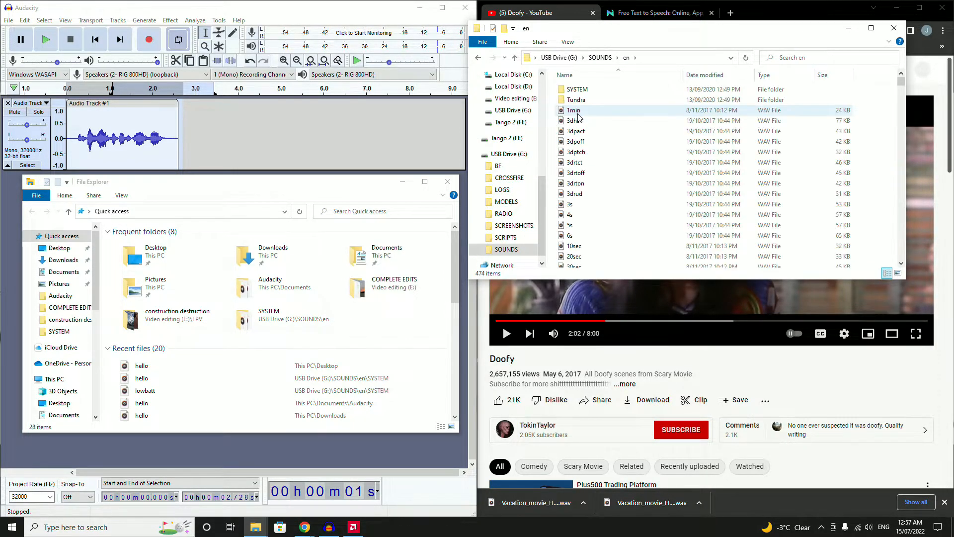
double_click(577, 89)
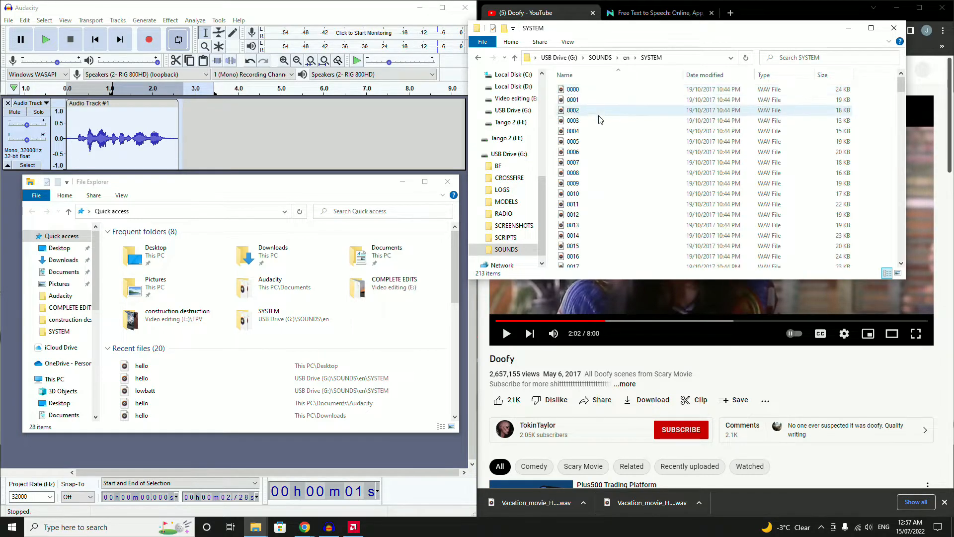
scroll(down, 3)
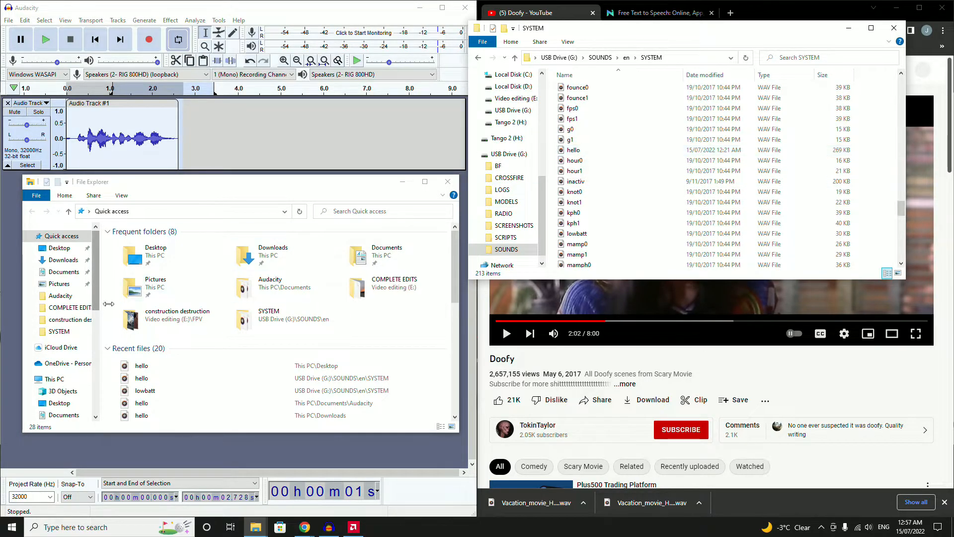
Step: Copy hello from the Desktop into SYSTEM, replacing the old hello.wav
click(58, 249)
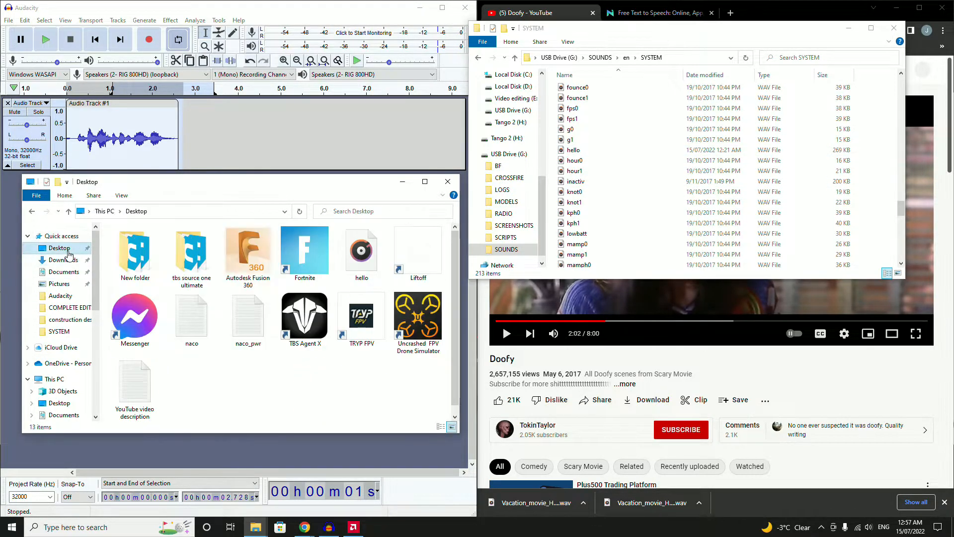
mouse_move(362, 250)
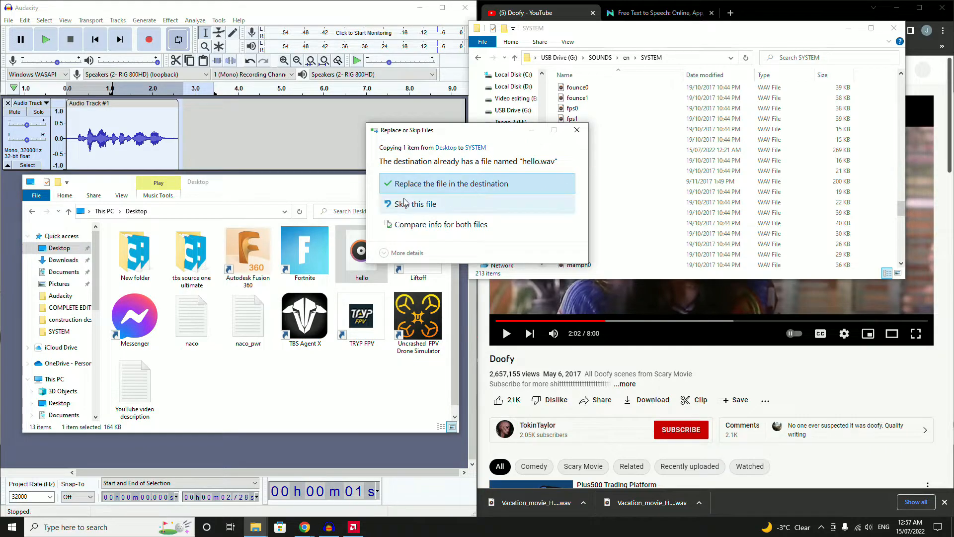
click(451, 183)
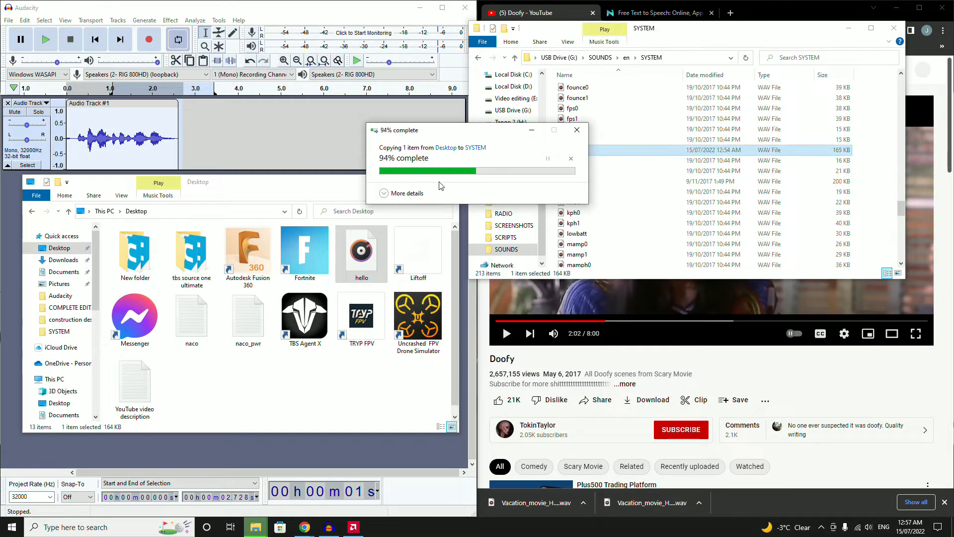